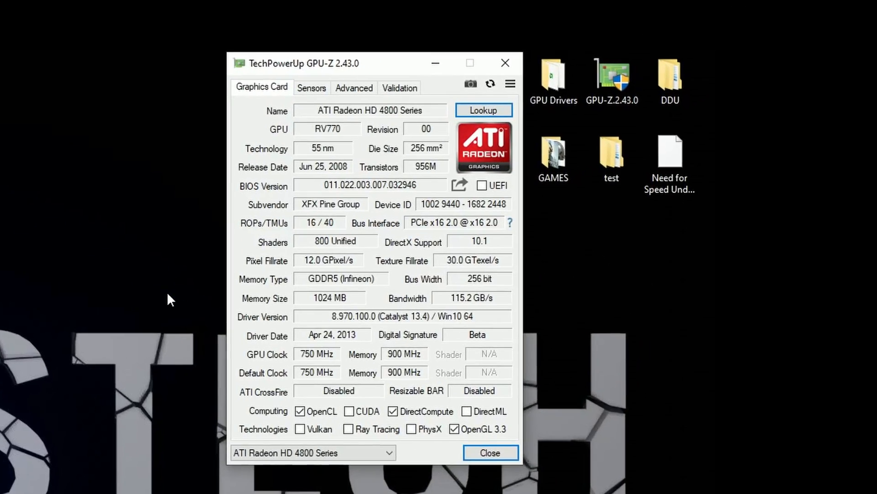
- Show the Sensors readings for the Radeon HD 4800, with GPU temperatures around 95 °C
click(310, 88)
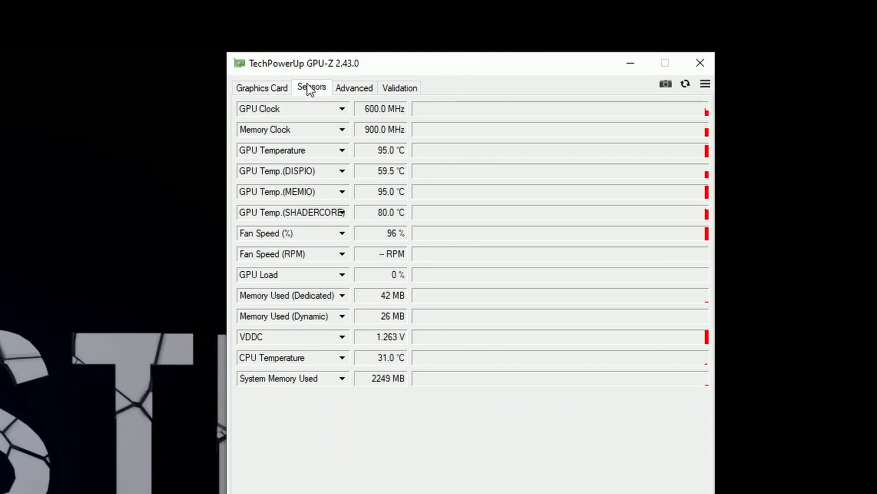